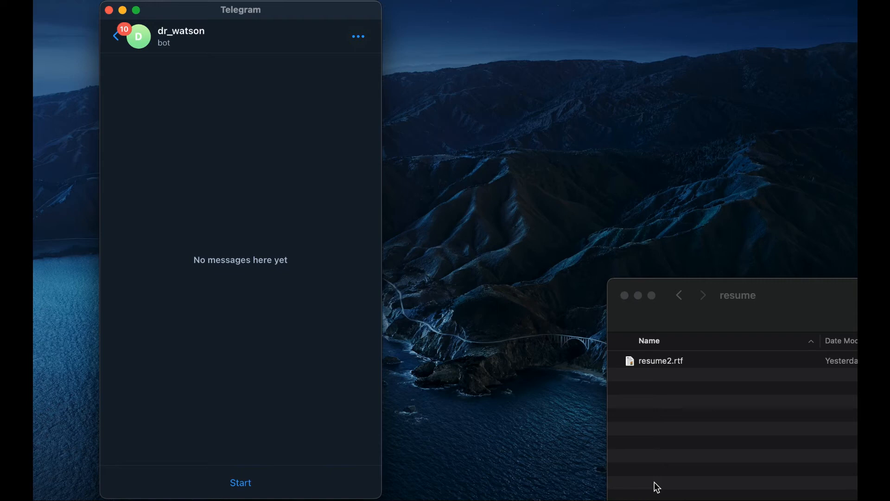
mouse_move(326, 309)
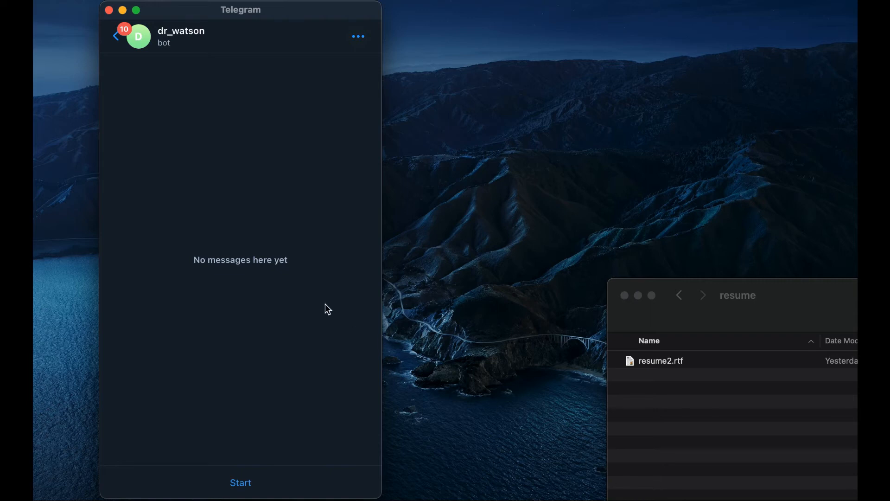
mouse_move(331, 308)
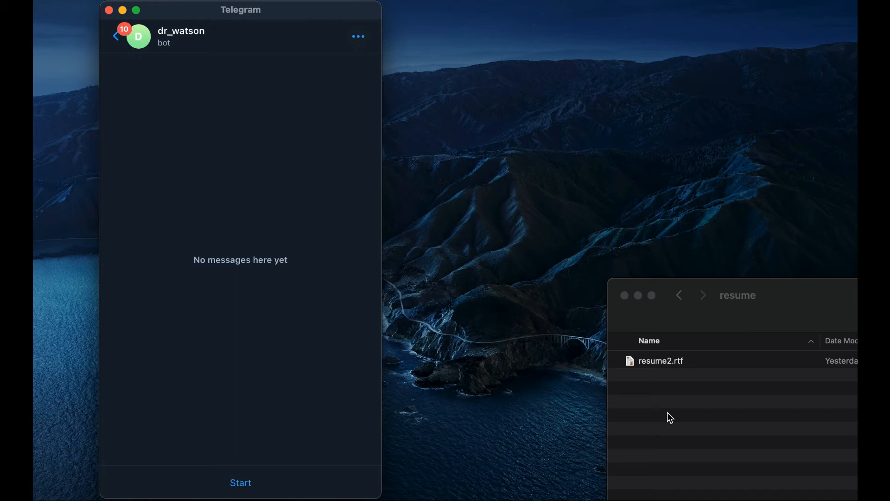
mouse_move(722, 388)
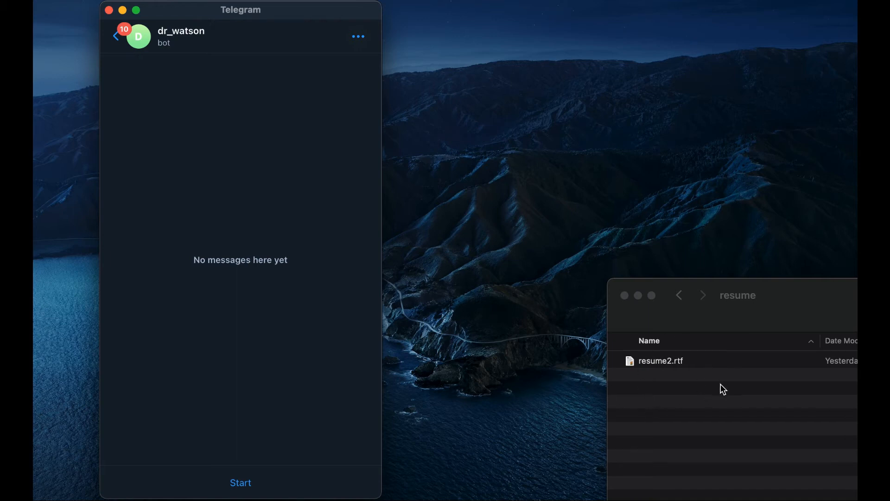
mouse_move(561, 335)
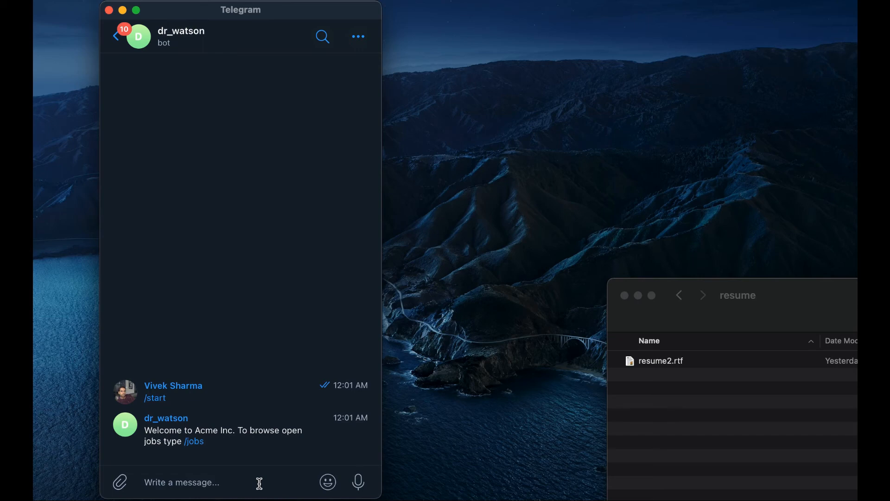
Send /jobs to the dr_watson bot to list the Senior Analyst and IT Analyst openings
text(/jobs)
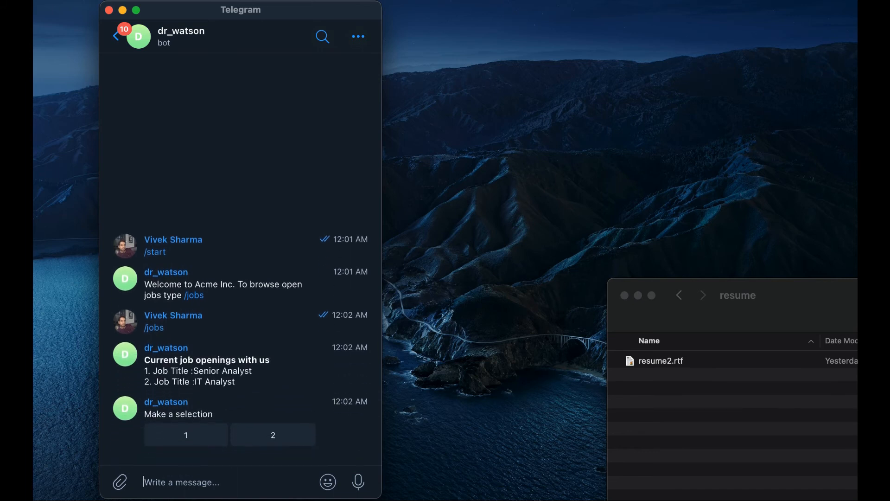
mouse_move(234, 476)
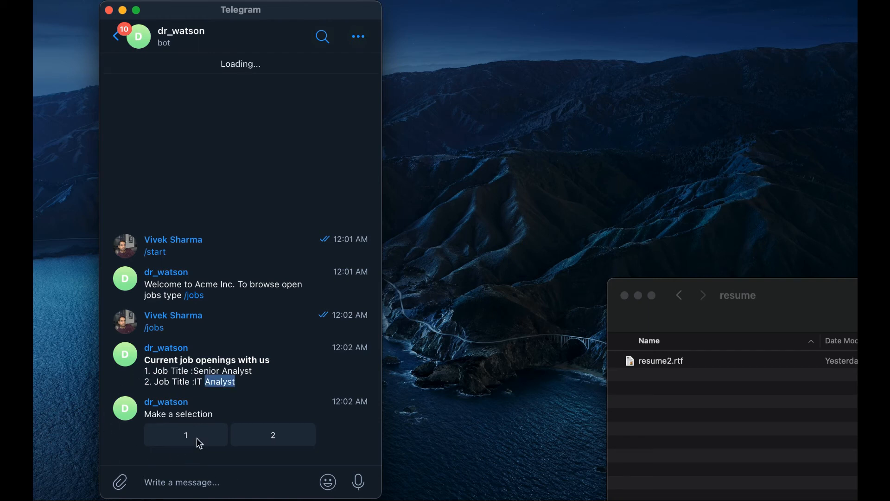
click(185, 435)
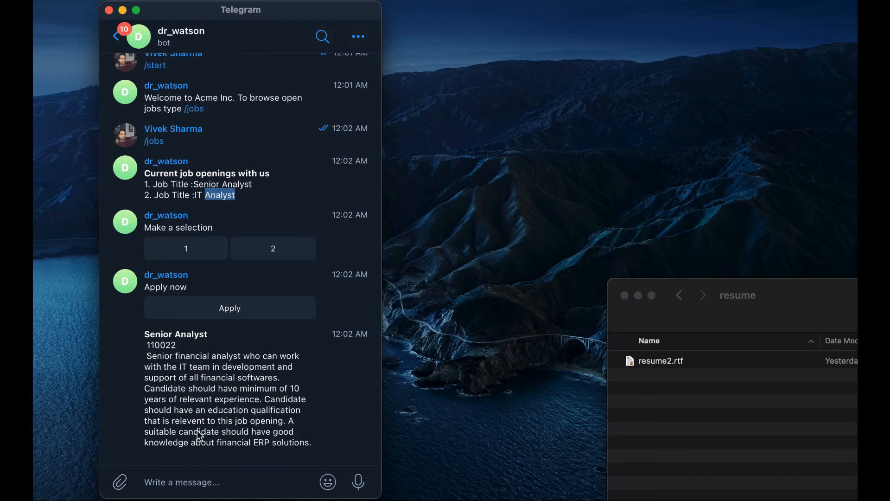
text(sr.analyst3@test.c)
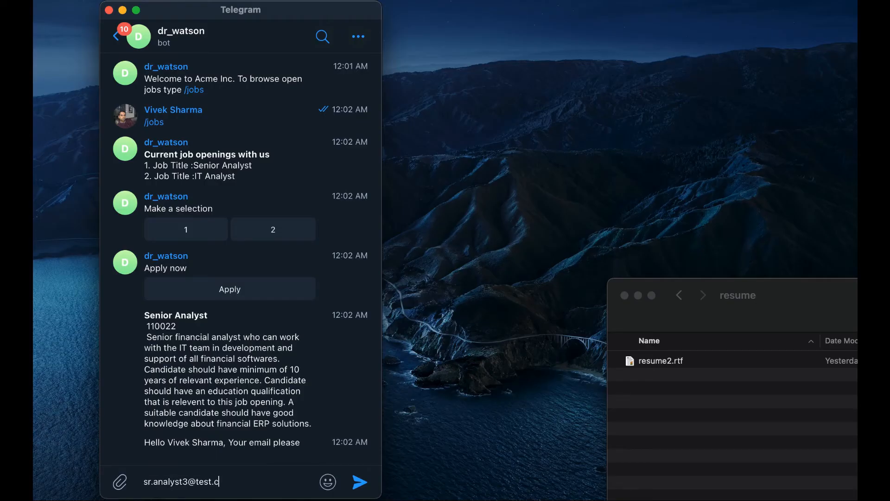
click(360, 481)
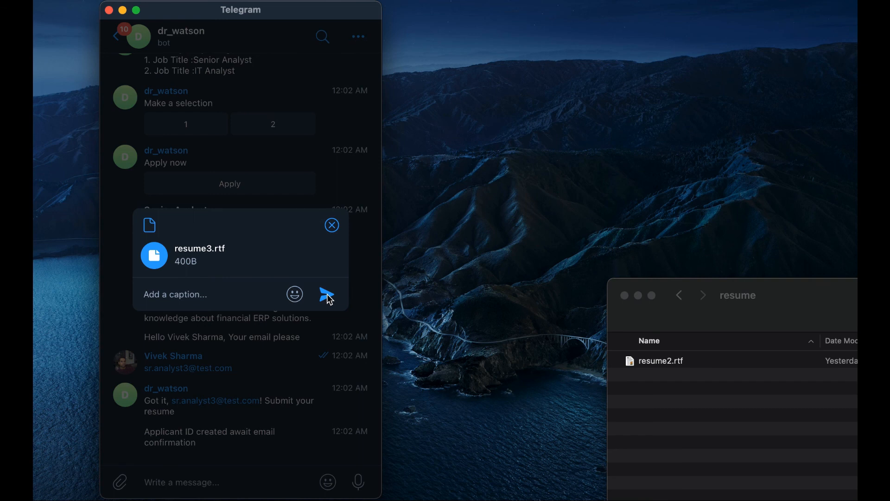
Send resume3.rtf to the bot and view the new applicant entry in the admin dashboard
click(326, 294)
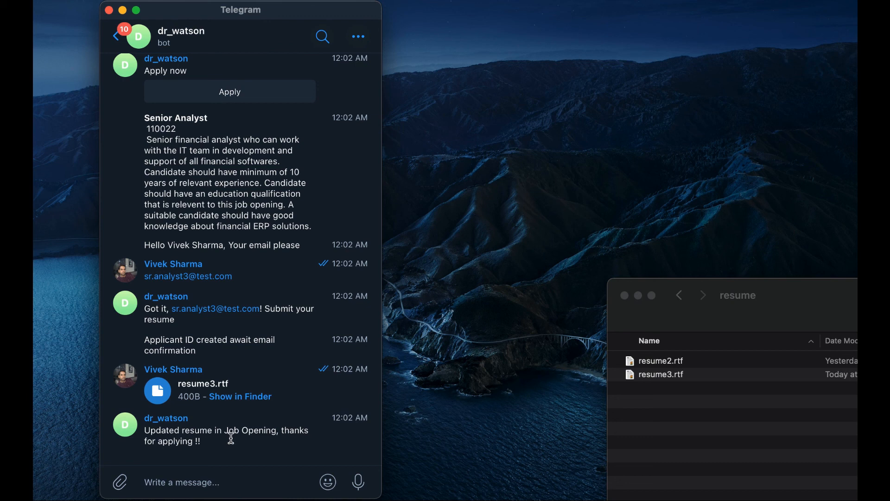
mouse_move(208, 458)
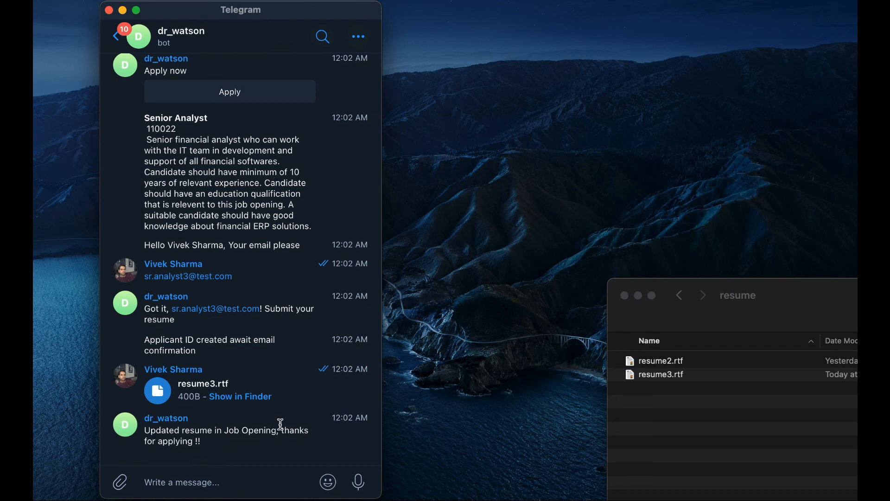
mouse_move(683, 388)
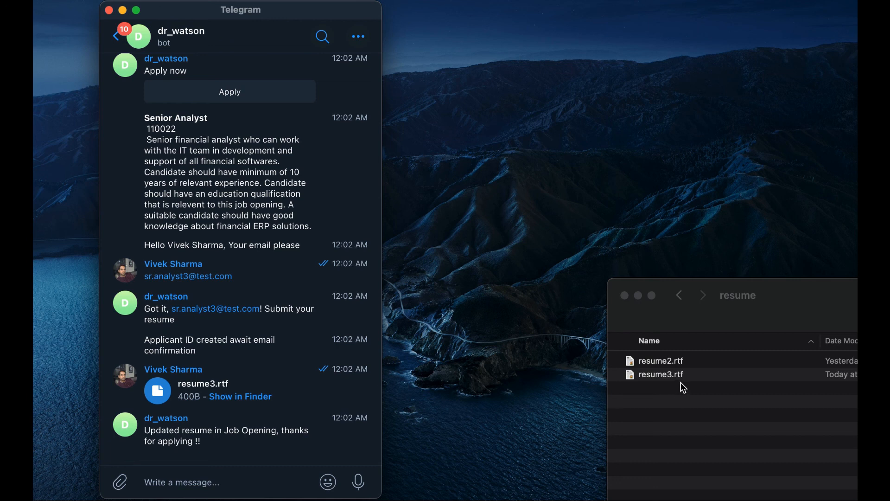
double_click(660, 374)
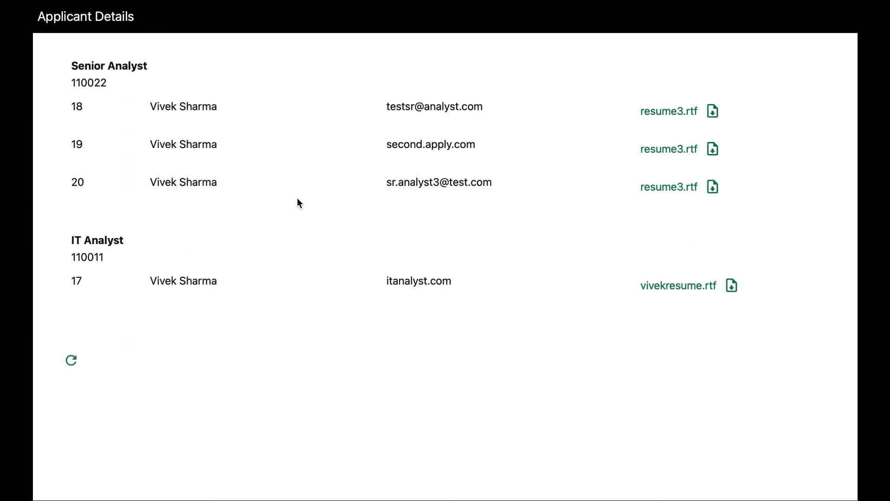
mouse_move(268, 189)
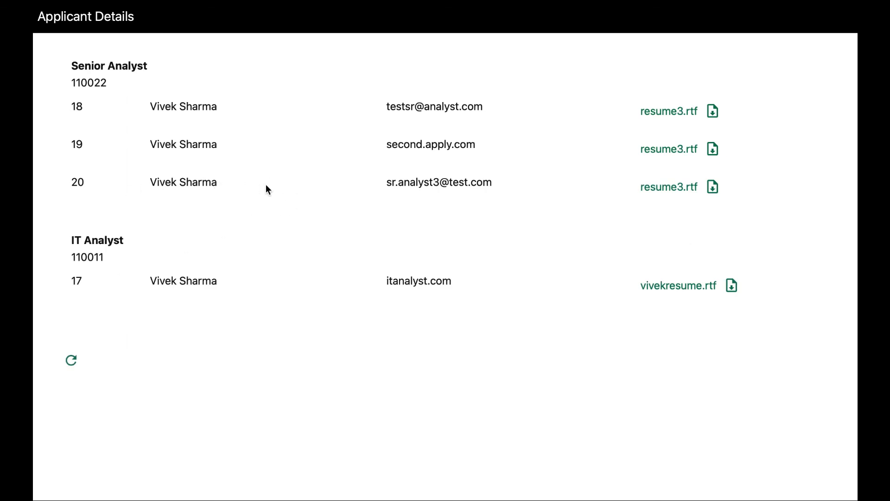
mouse_move(427, 189)
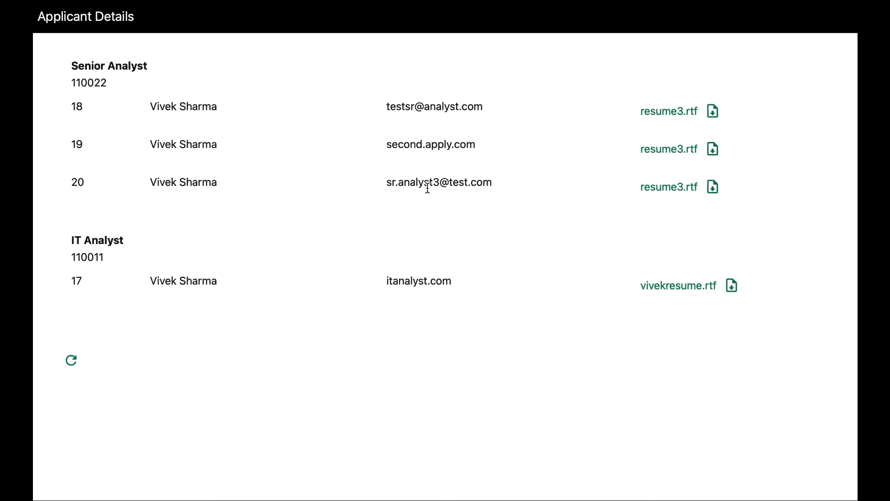
mouse_move(516, 189)
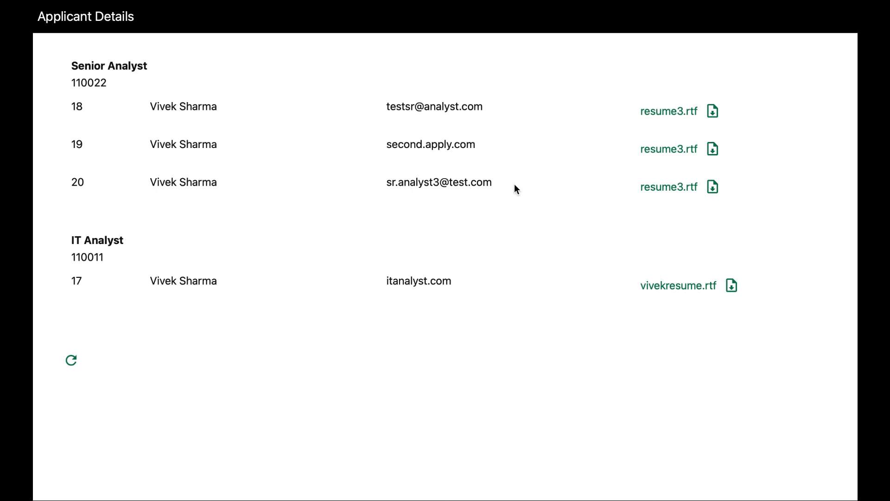
mouse_move(519, 190)
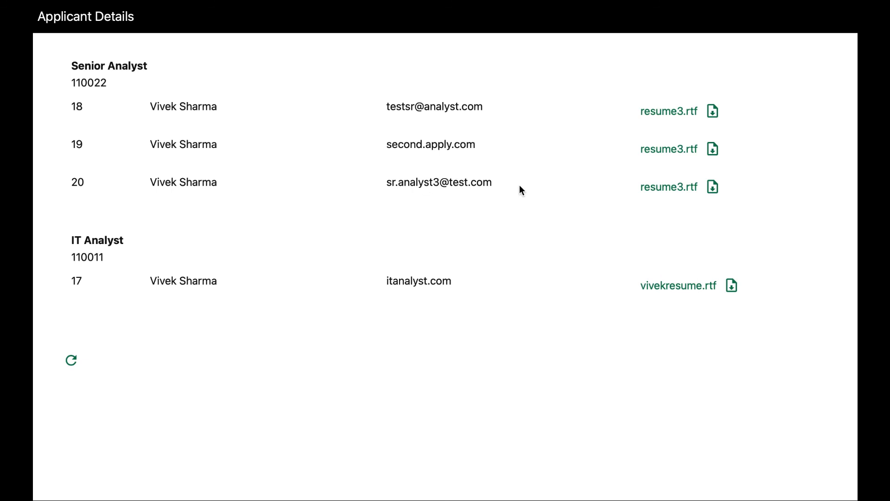